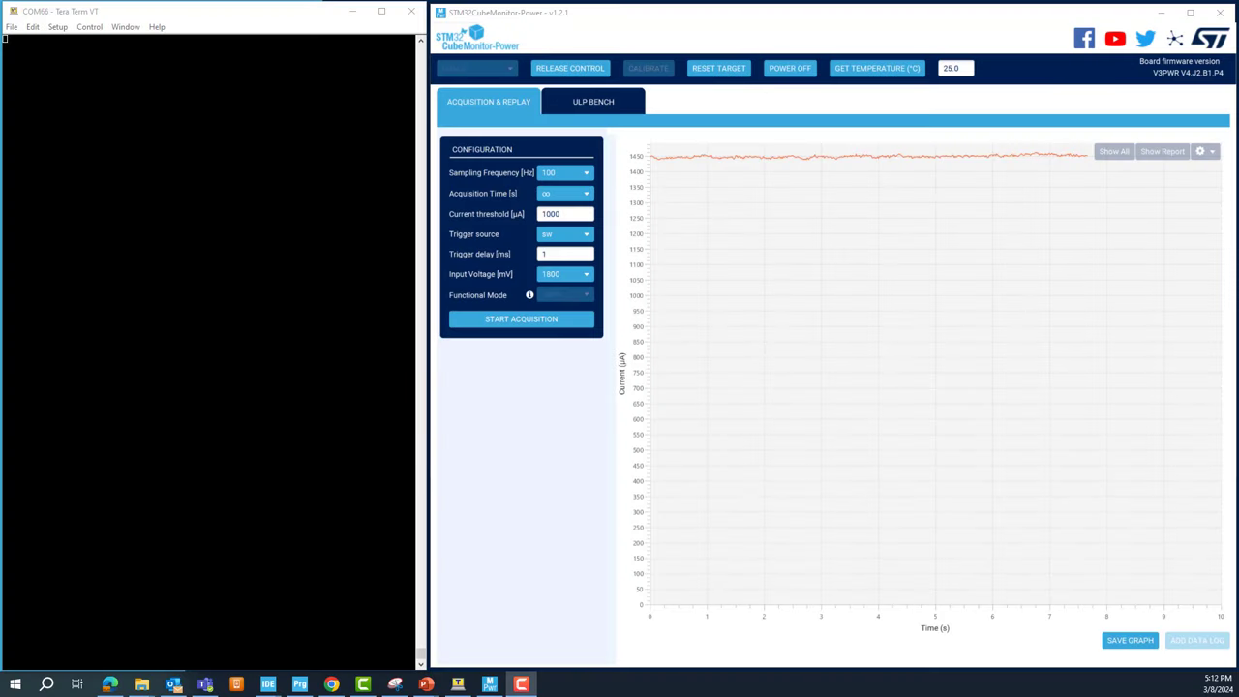
mouse_move(121, 20)
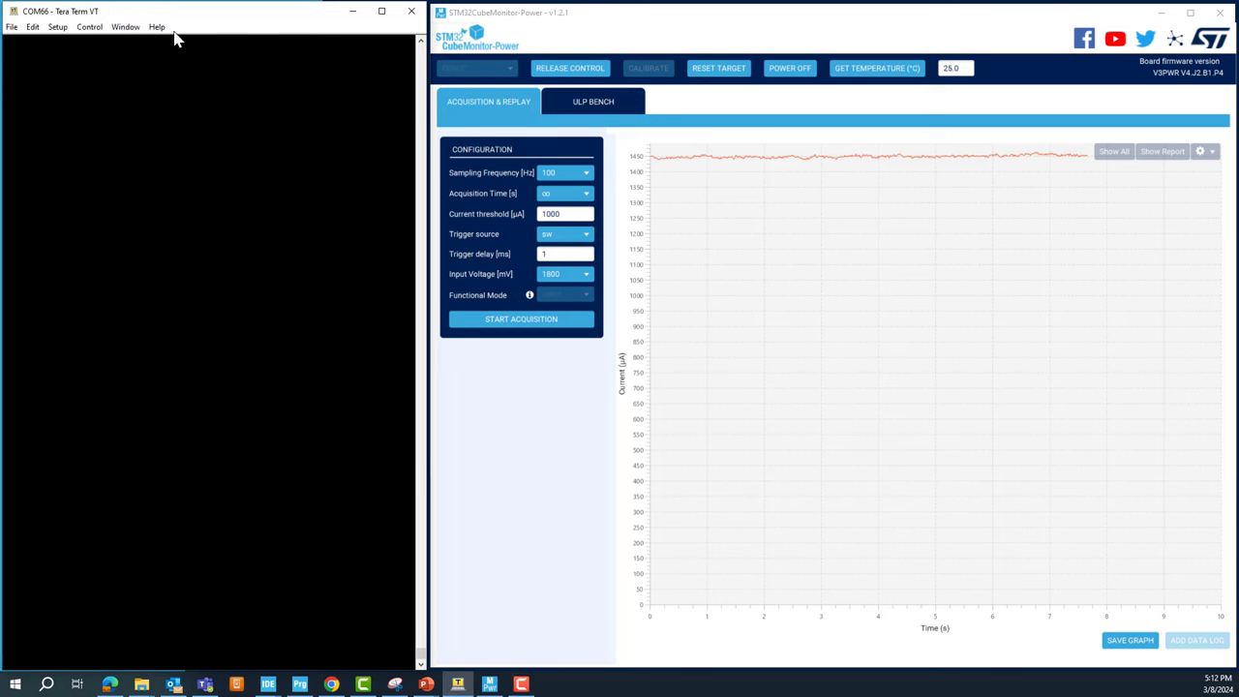
mouse_move(514, 301)
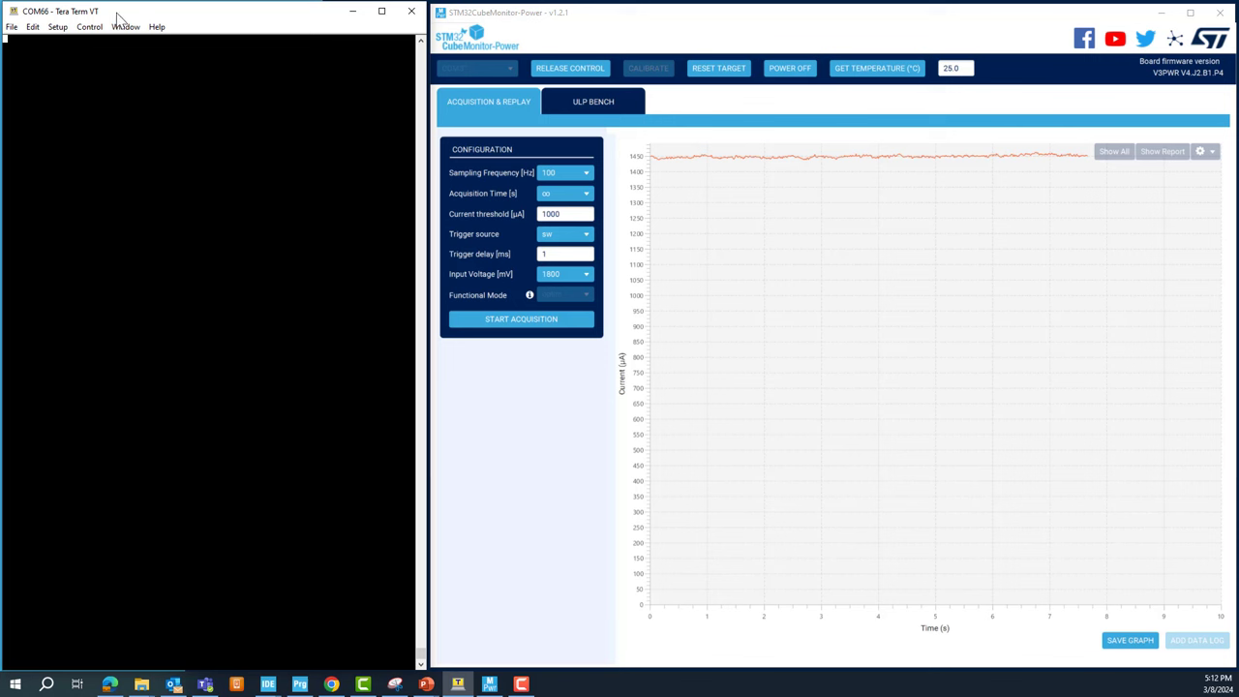
mouse_move(126, 19)
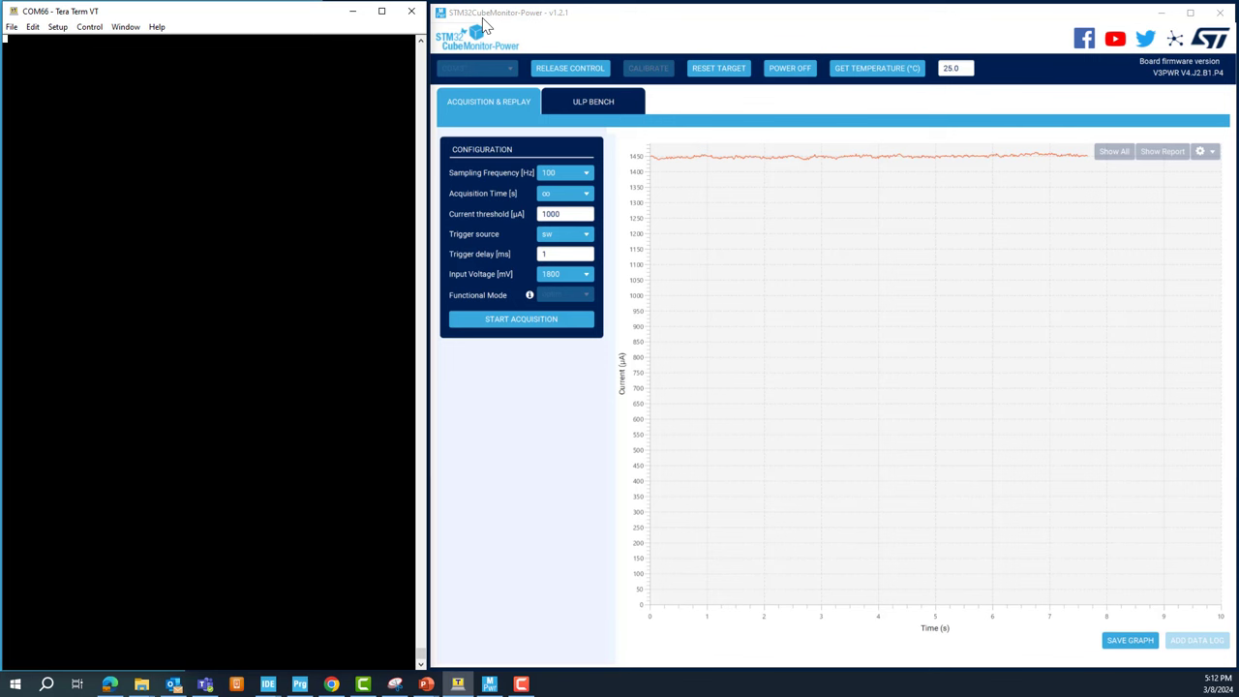
mouse_move(519, 22)
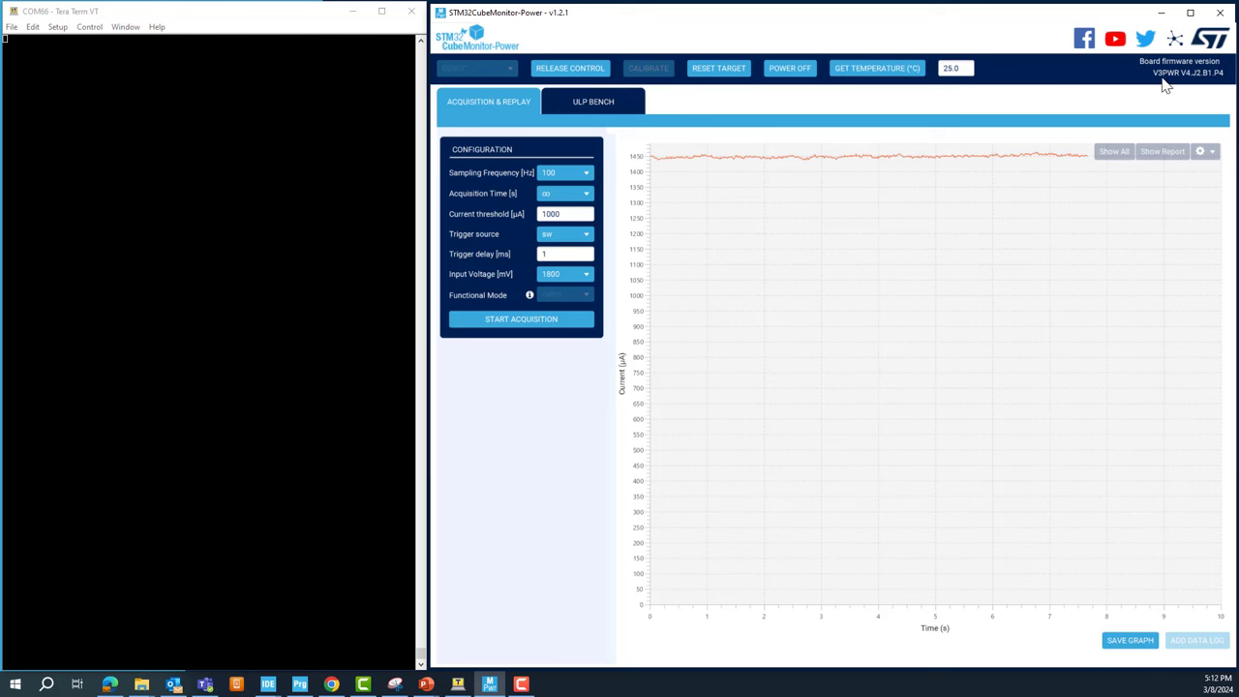
mouse_move(1198, 87)
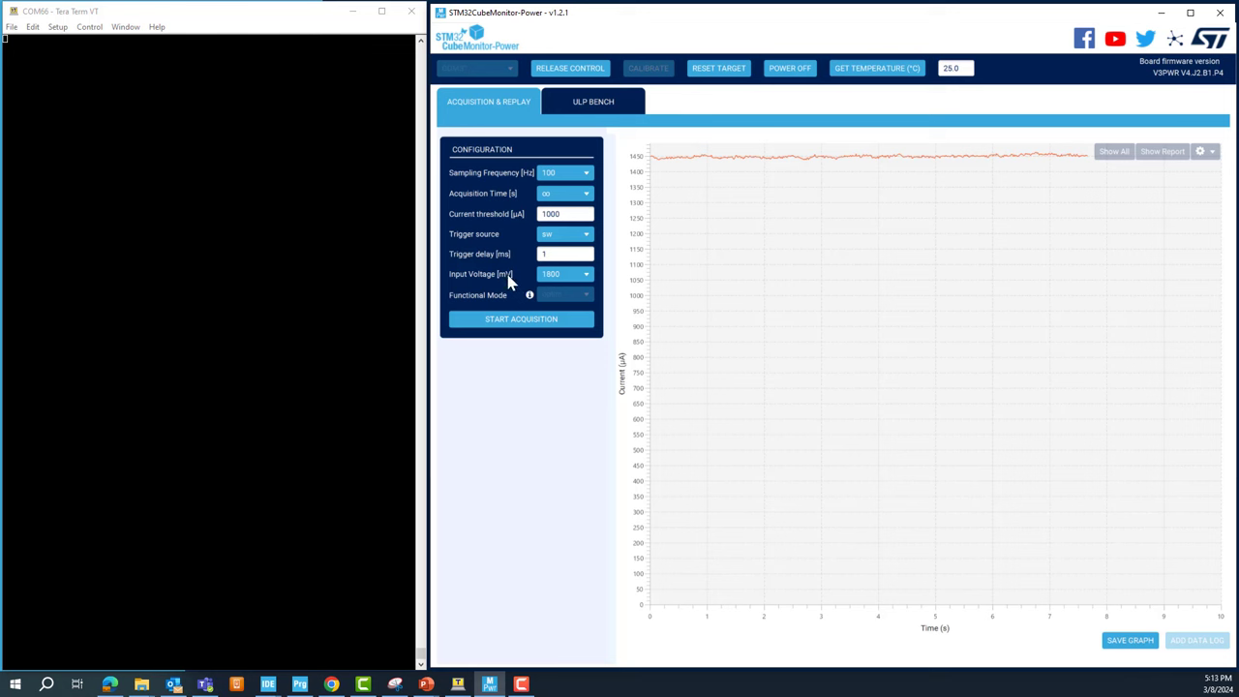
mouse_move(571, 288)
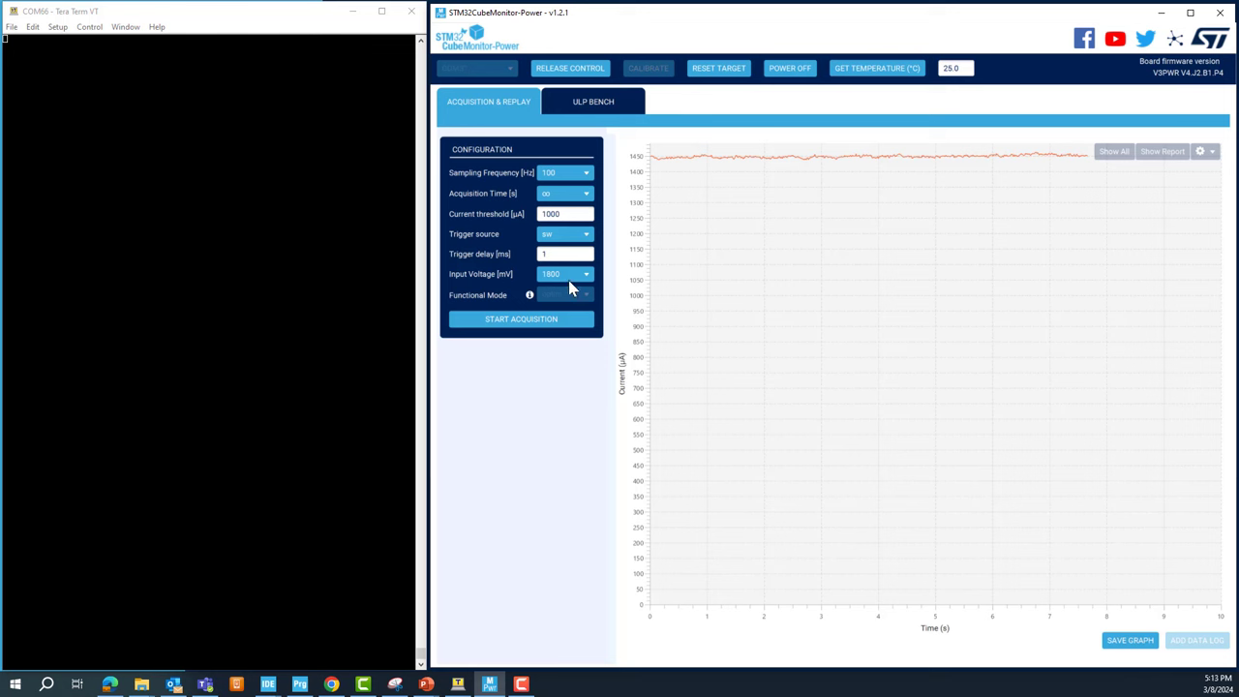
mouse_move(558, 281)
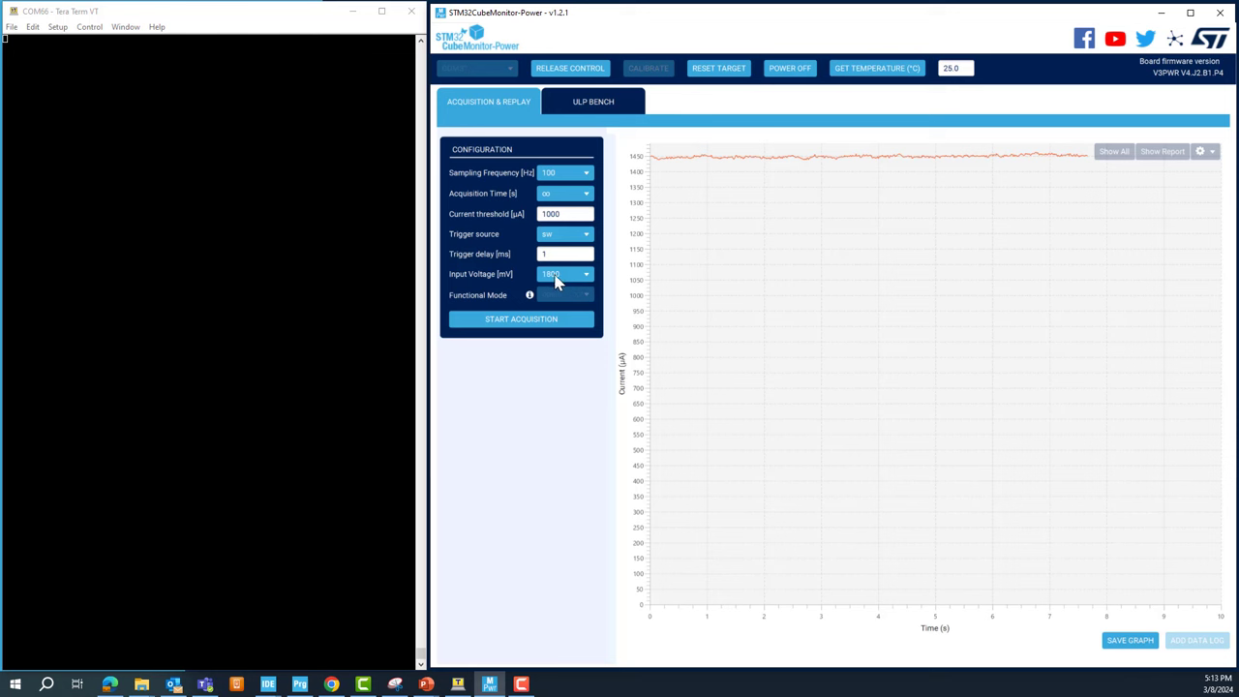
mouse_move(540, 274)
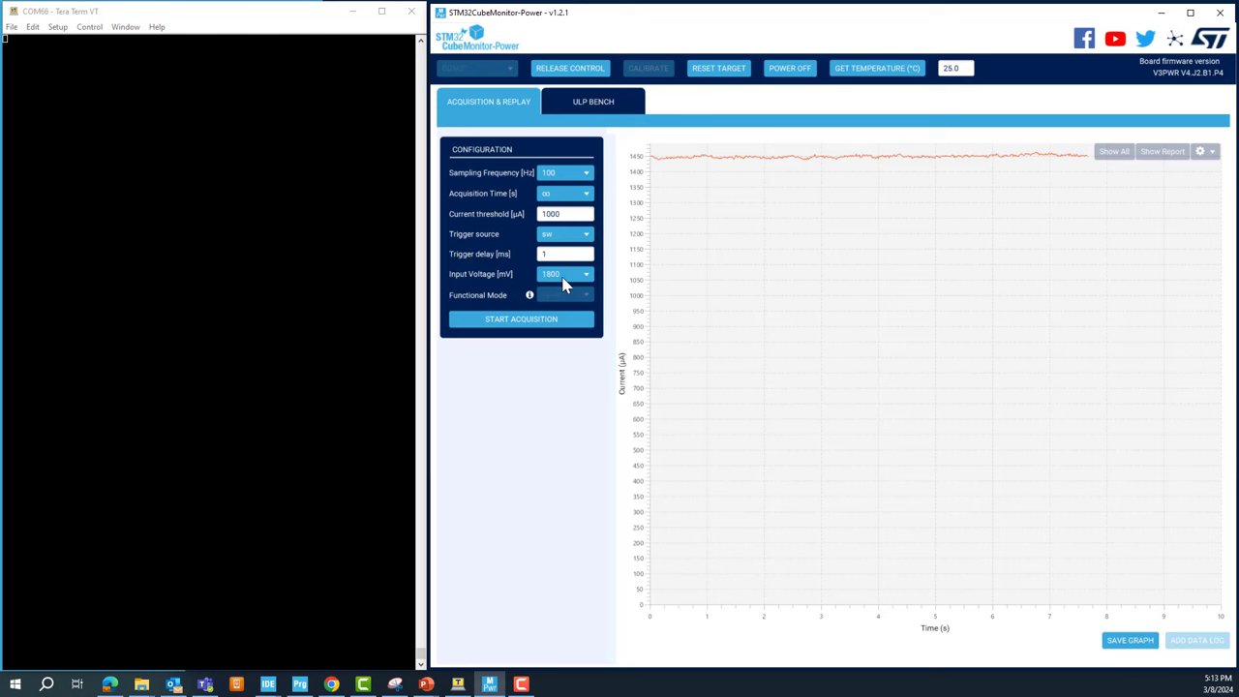
mouse_move(542, 195)
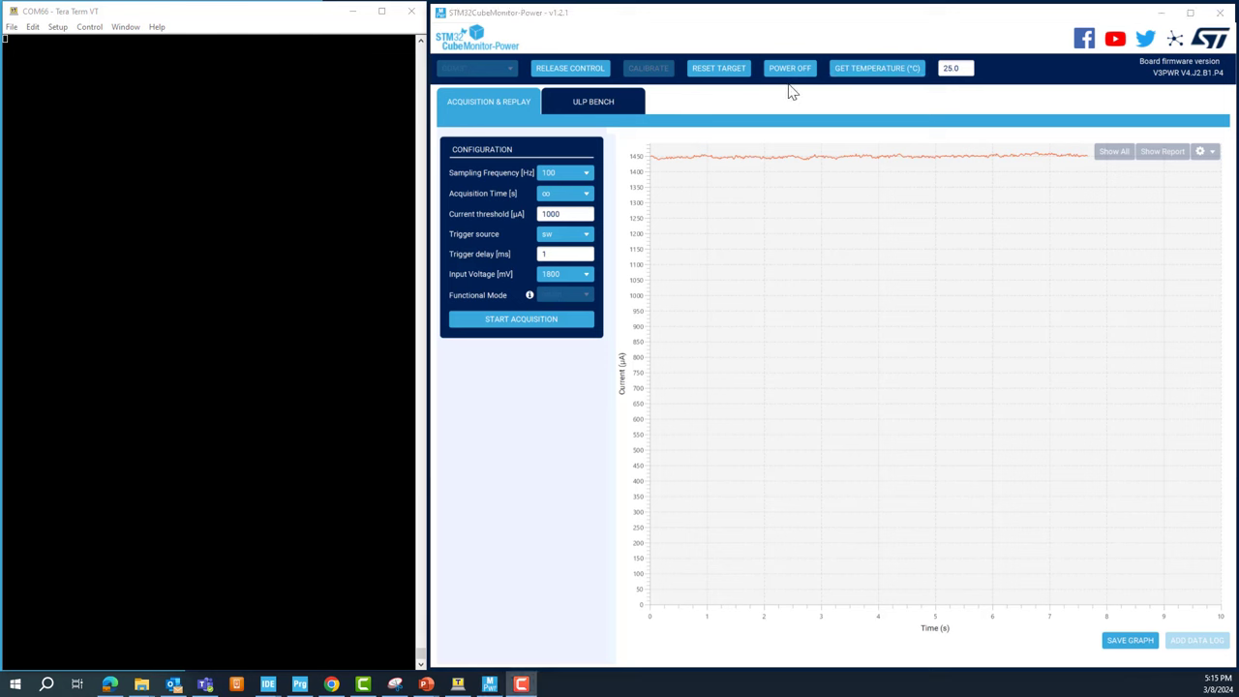
mouse_move(814, 101)
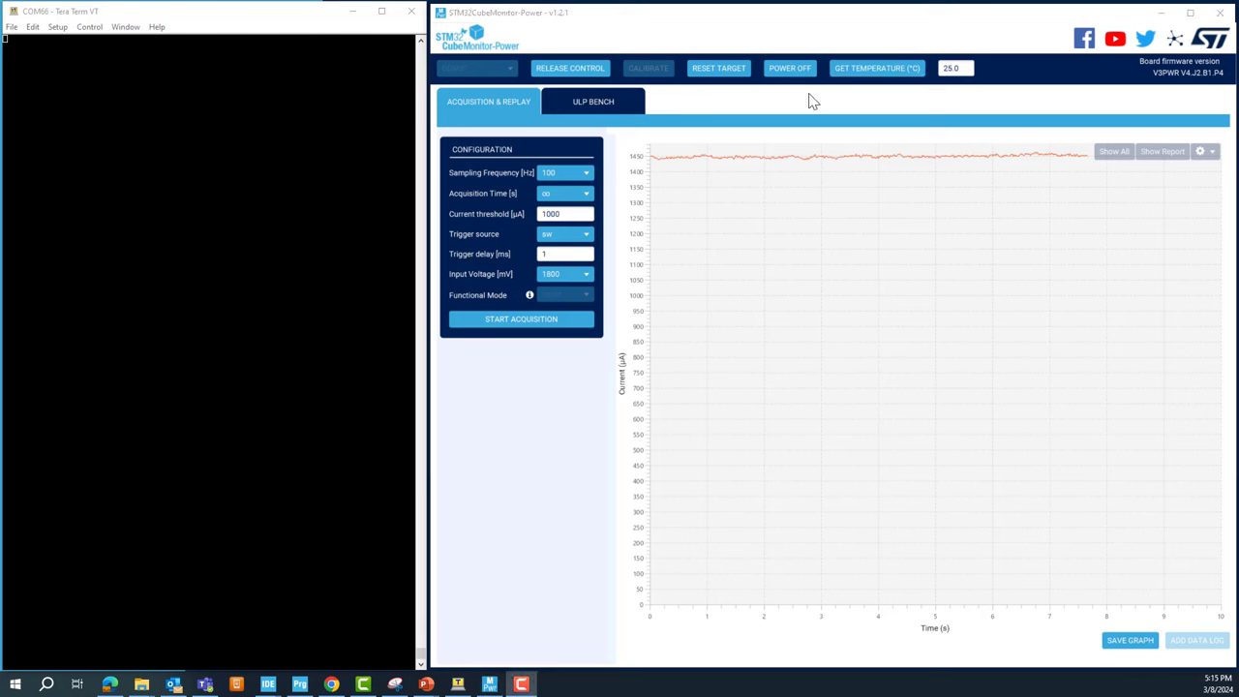
mouse_move(810, 85)
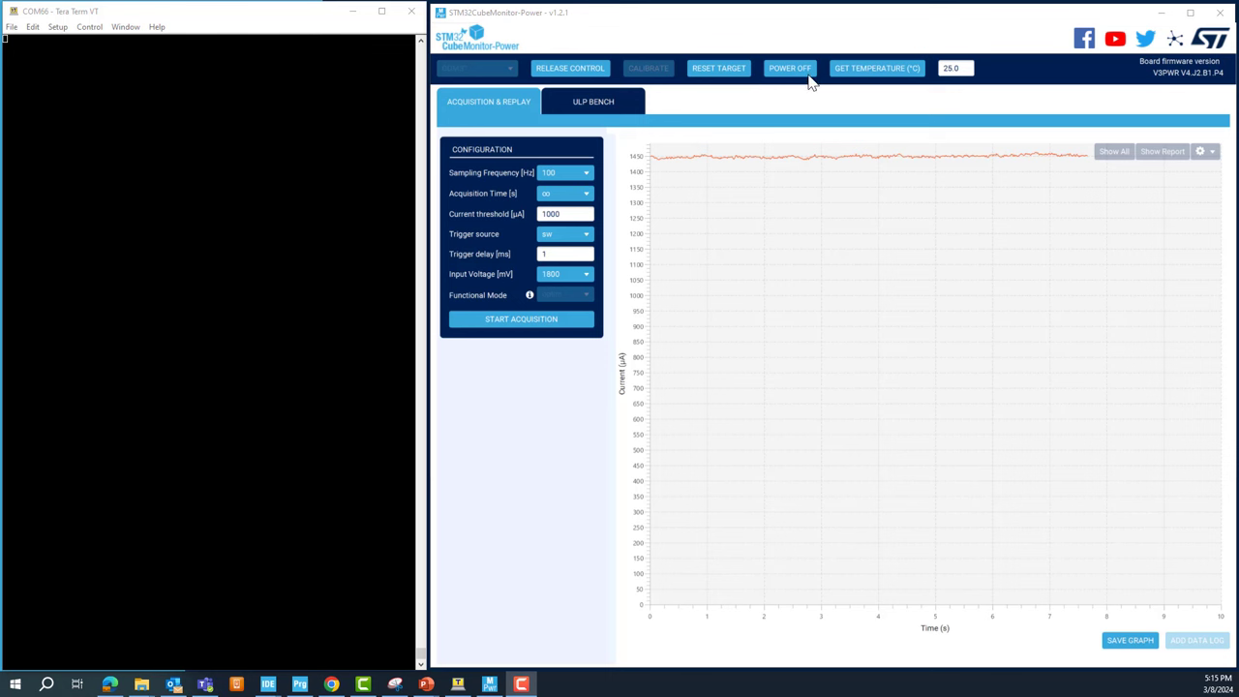
mouse_move(729, 82)
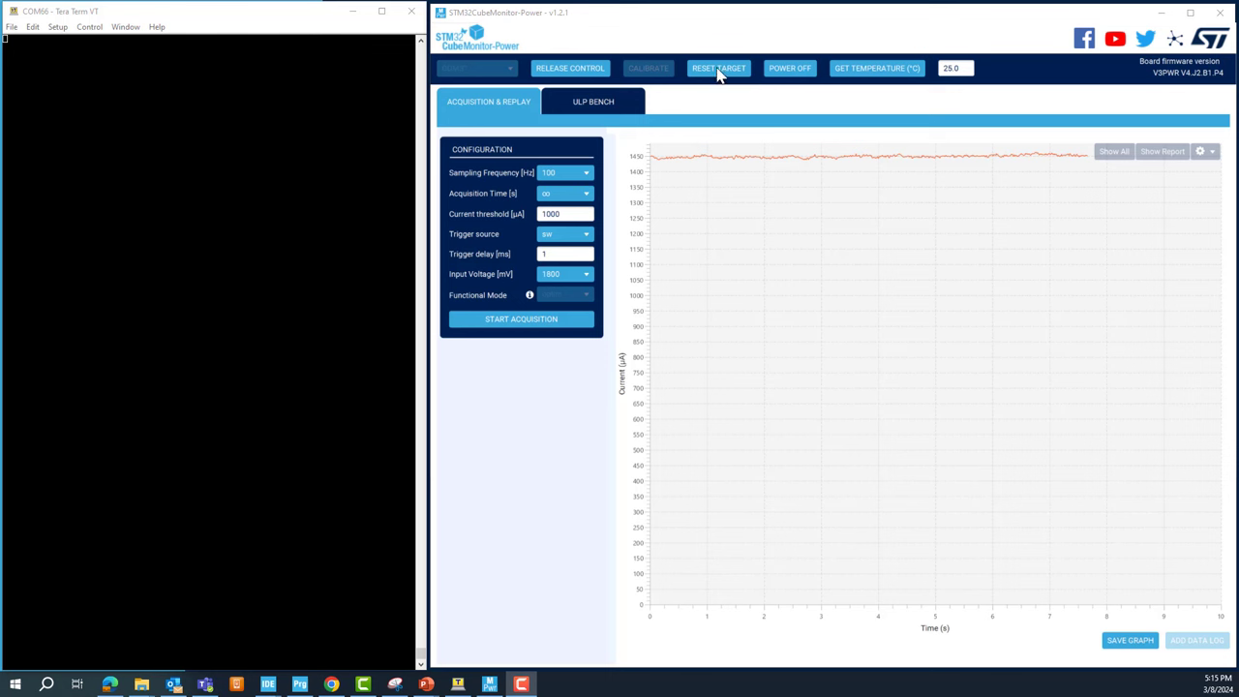
- Reset the target so Tera Term lists power modes 00 to 13 for selection
left_click(718, 68)
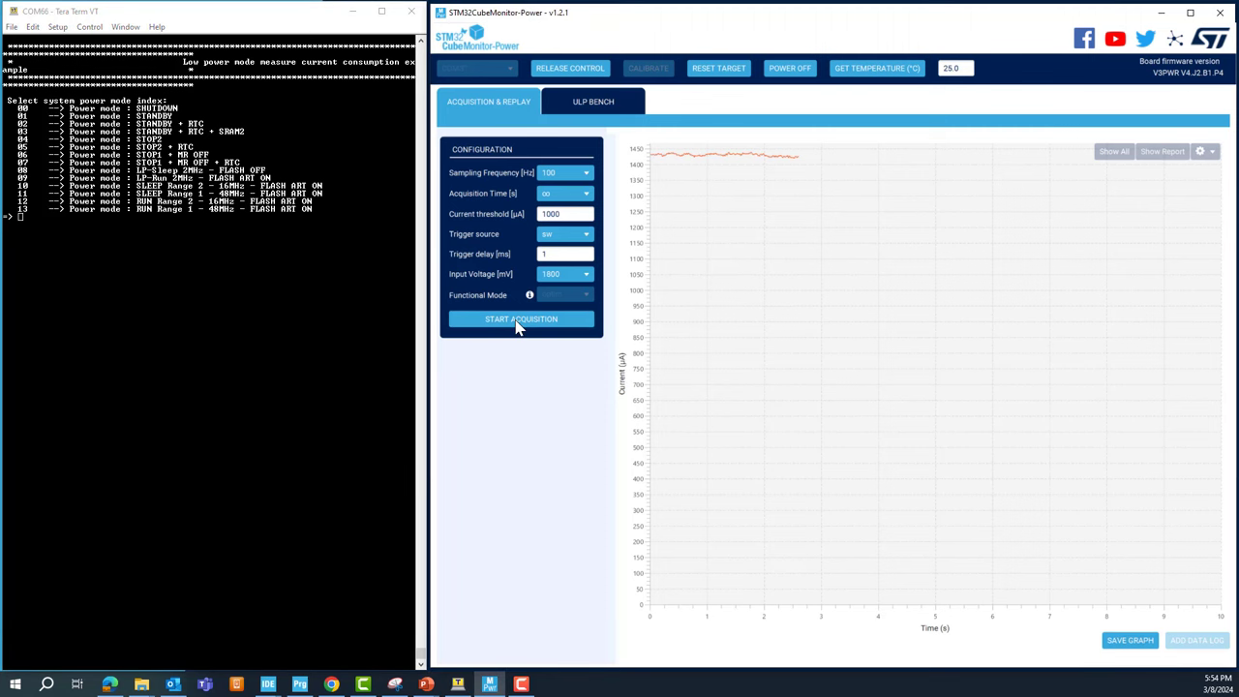
- Start acquisition and select mode 12, RUN Range 2 - 16MHz, reading about 1250 µA
left_click(521, 319)
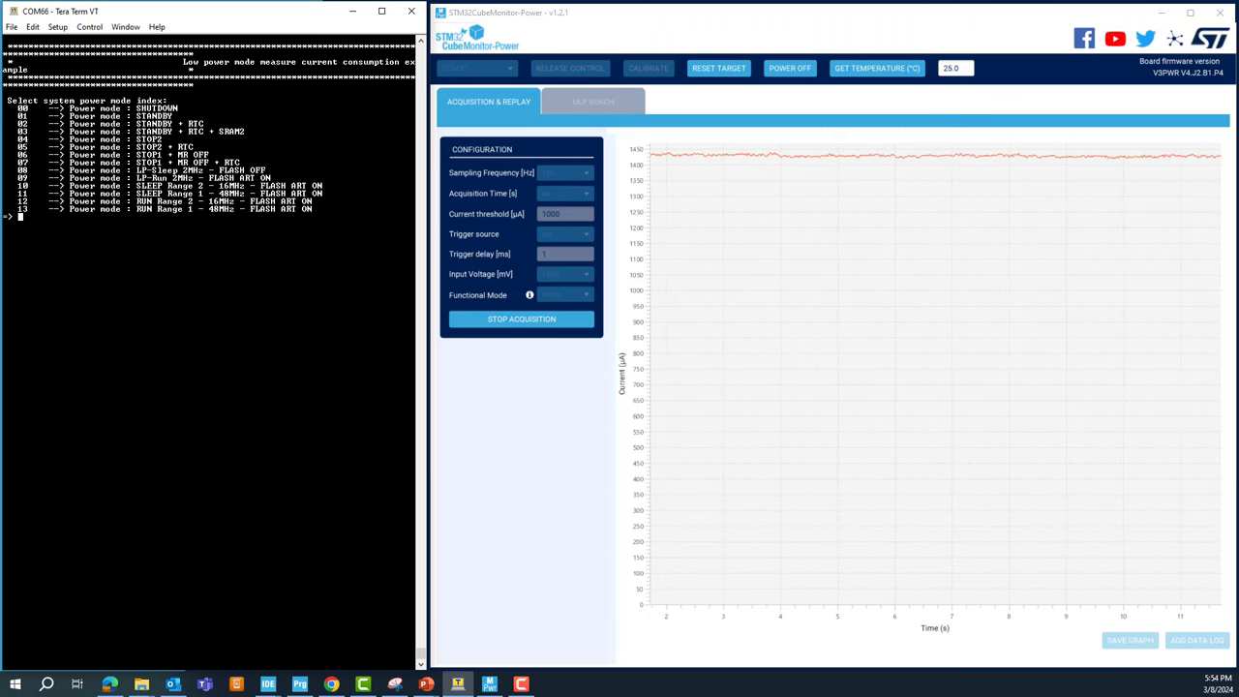
type("12")
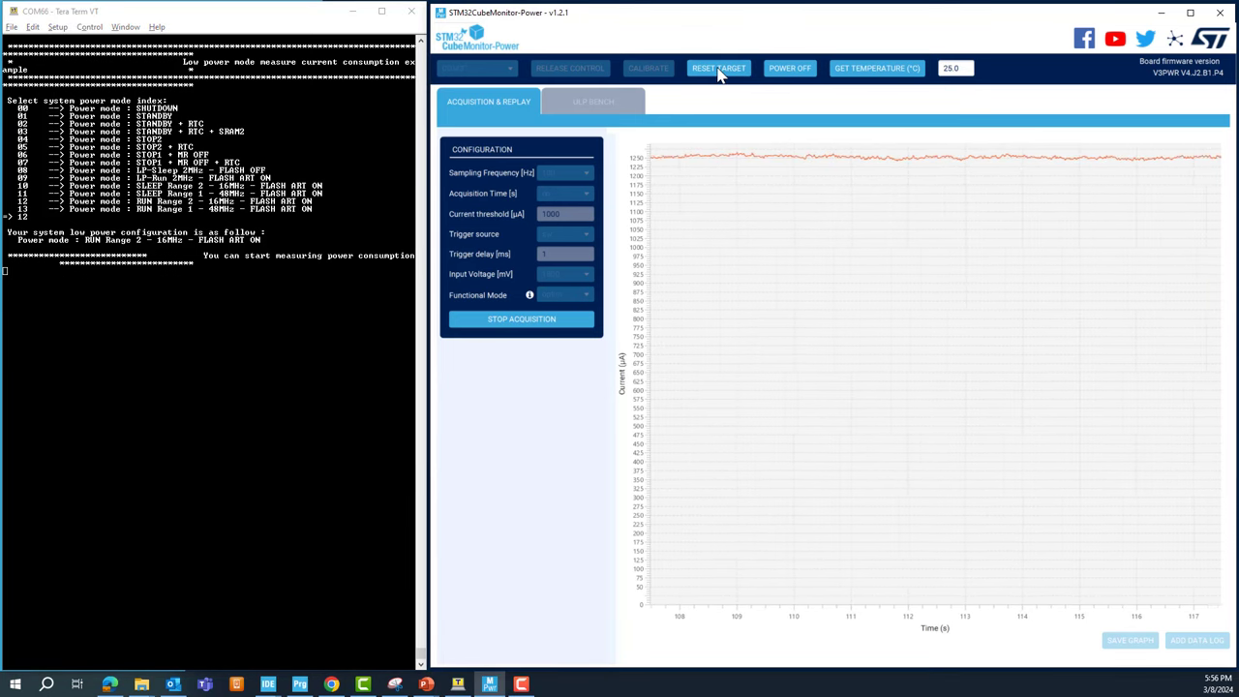
- Select mode 08, LP-Sleep 2MHz flash off at about 240 µA, then reset back to the menu
left_click(718, 68)
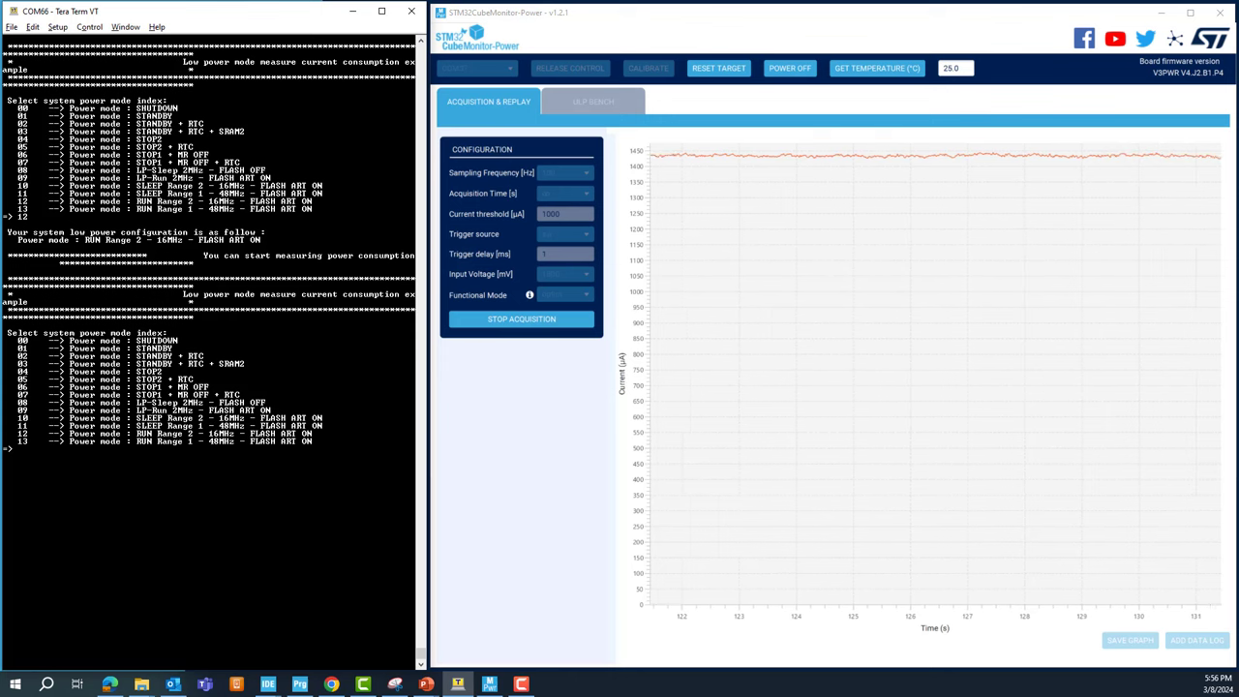
type("08")
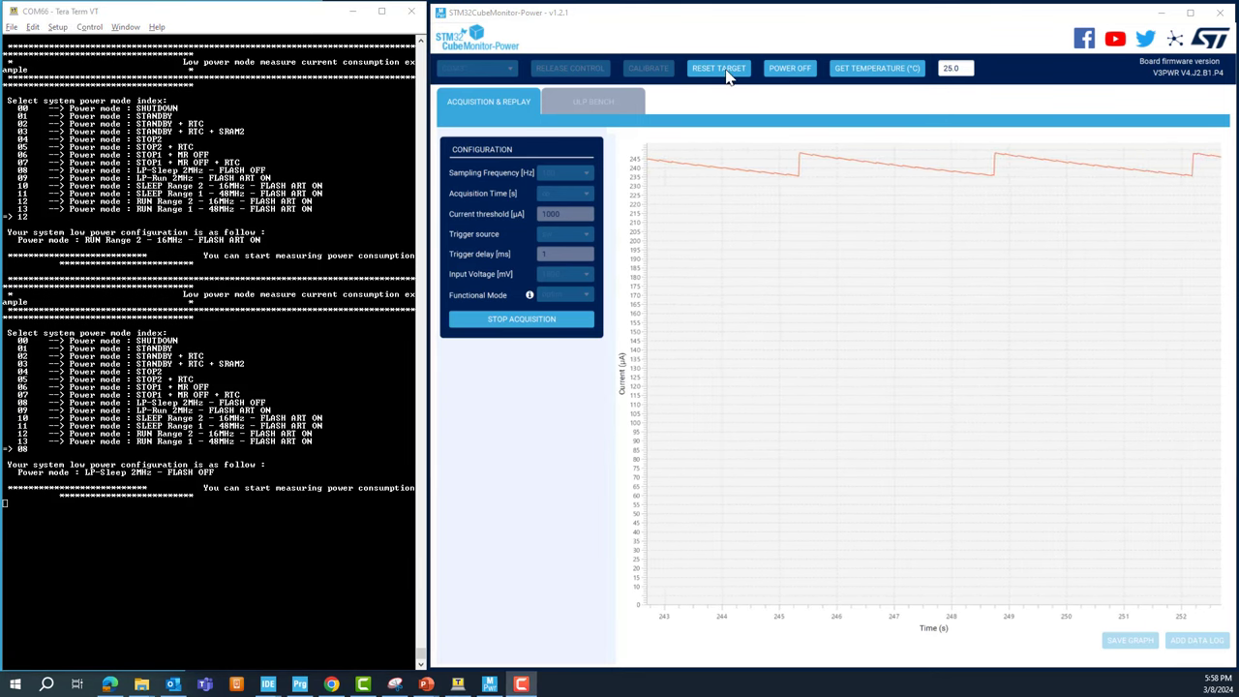
left_click(718, 67)
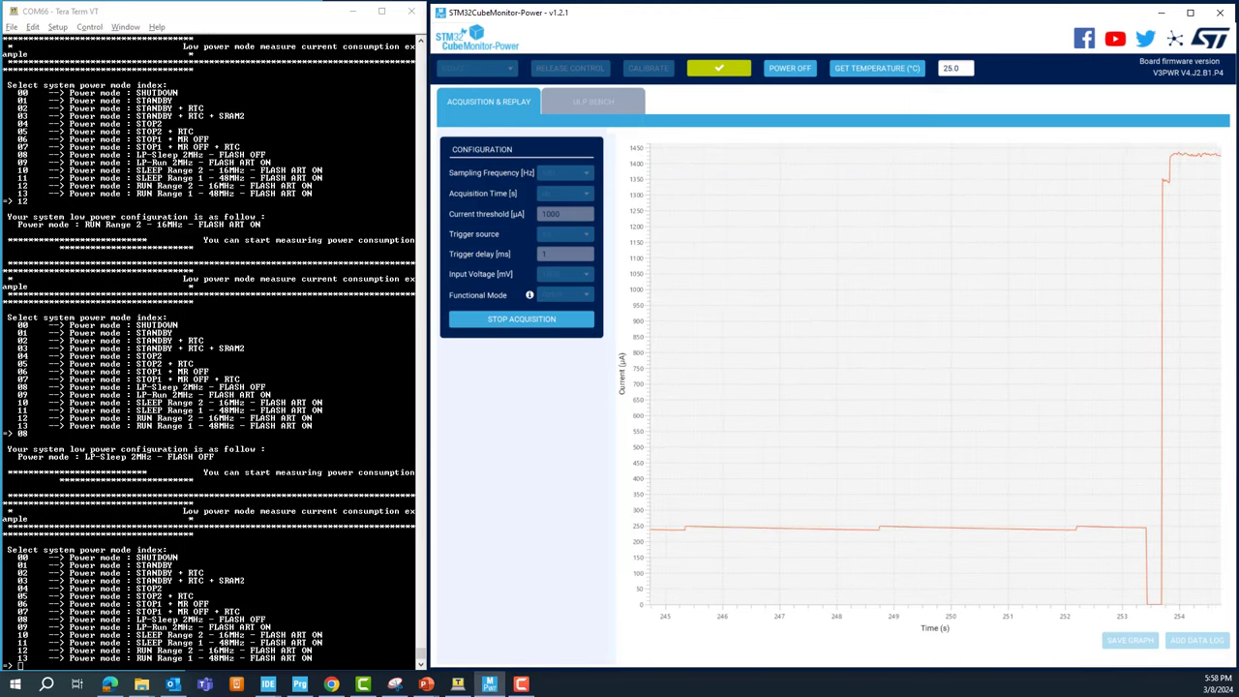